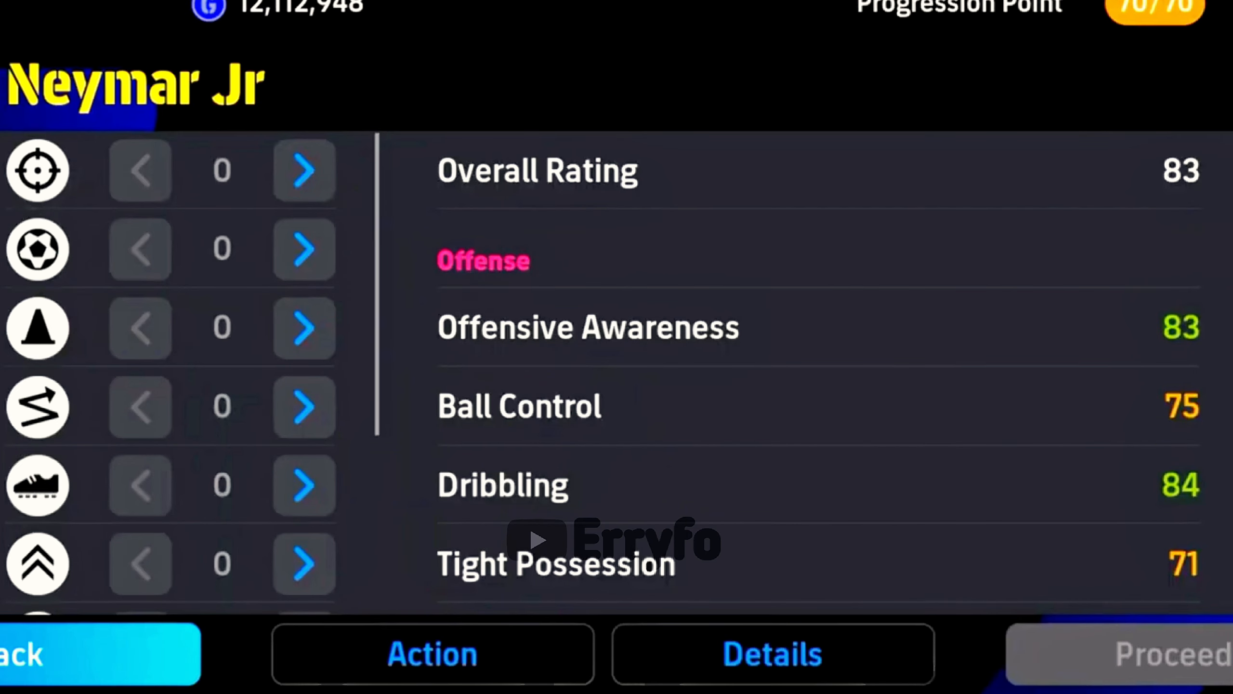
# - Raise Neymar Jr's Shooting category to 10 progression points, lifting his overall rating to 86
pyautogui.click(304, 170)
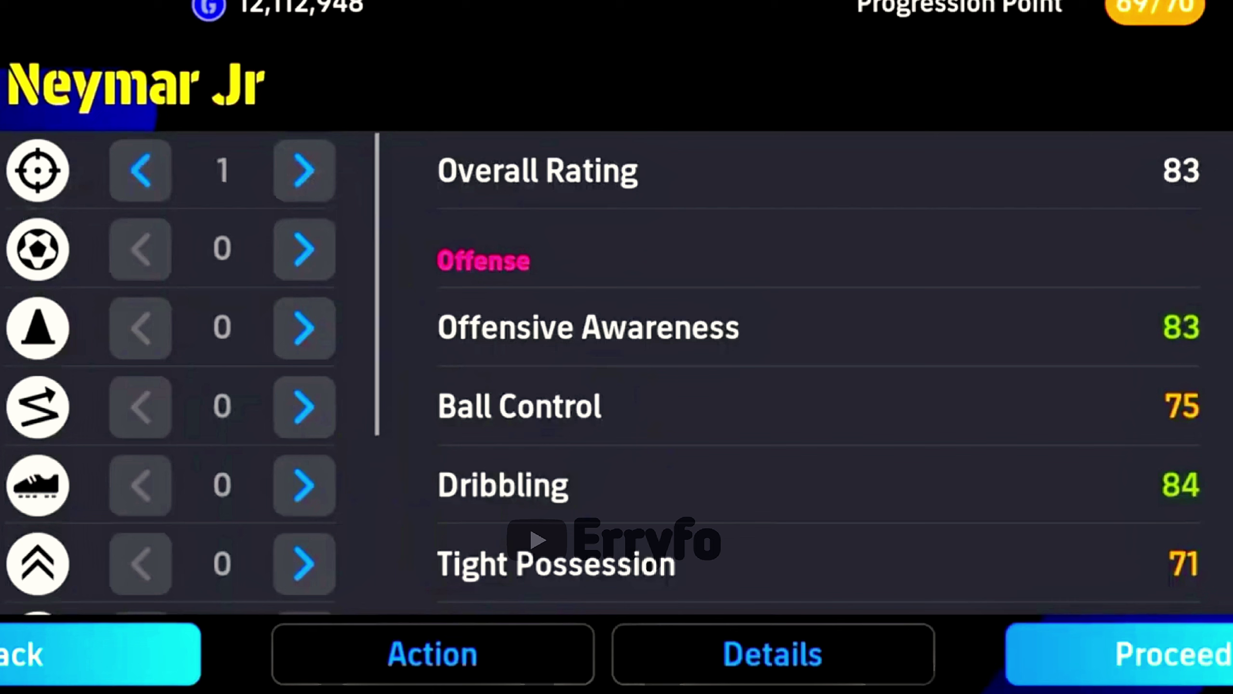
pyautogui.click(303, 170)
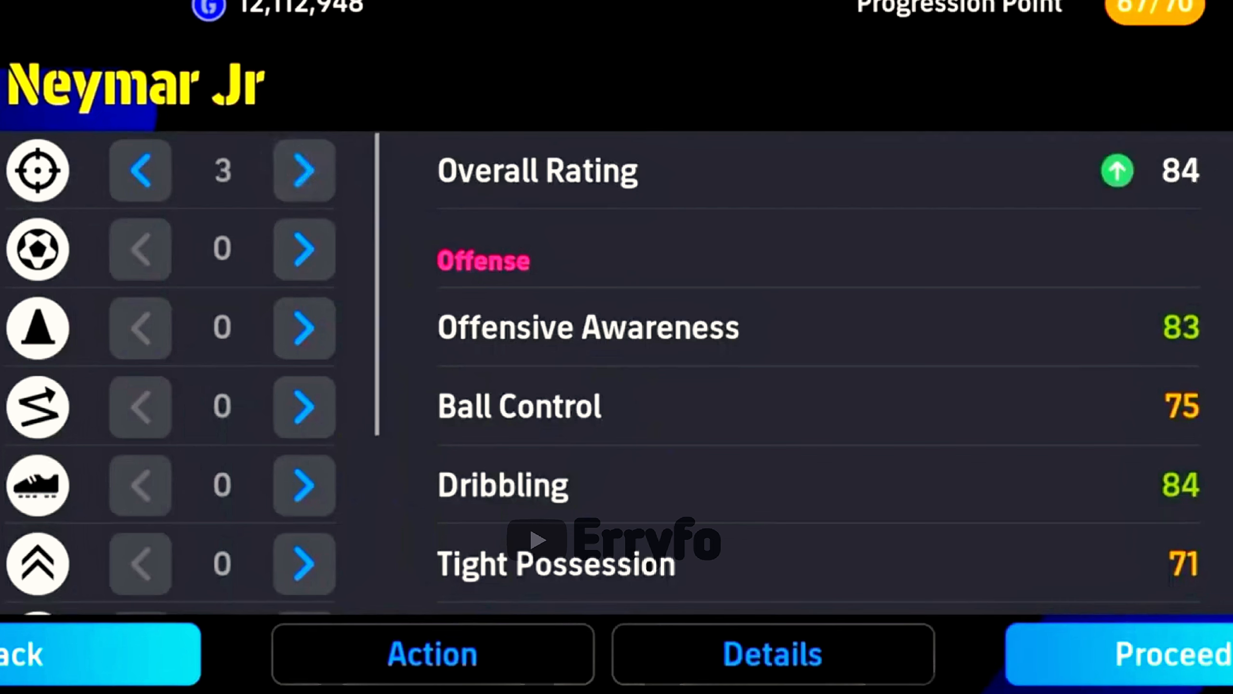
pyautogui.click(304, 170)
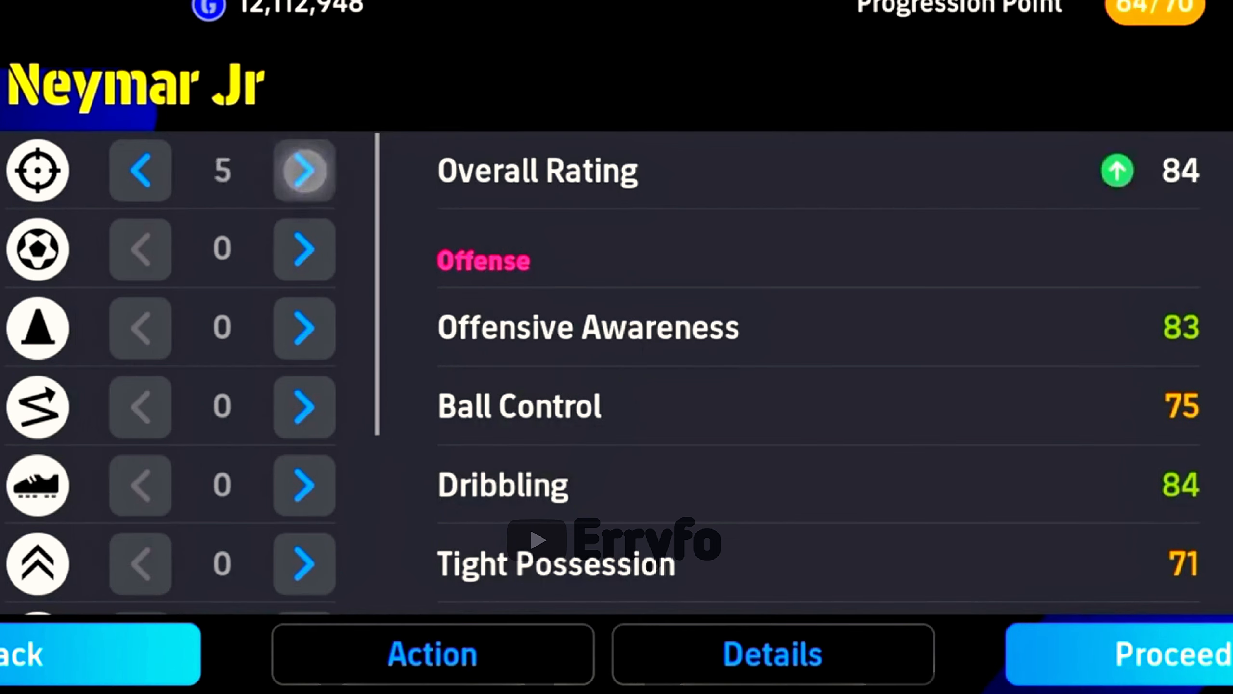
pyautogui.click(303, 170)
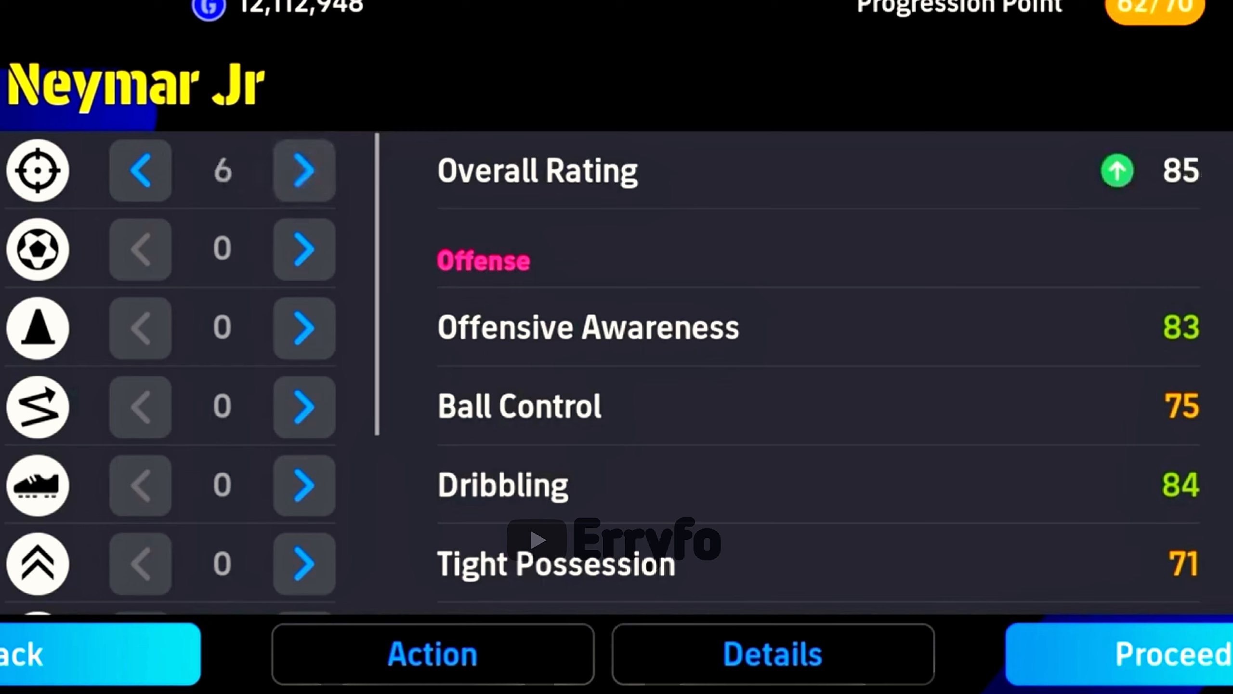
pyautogui.click(303, 170)
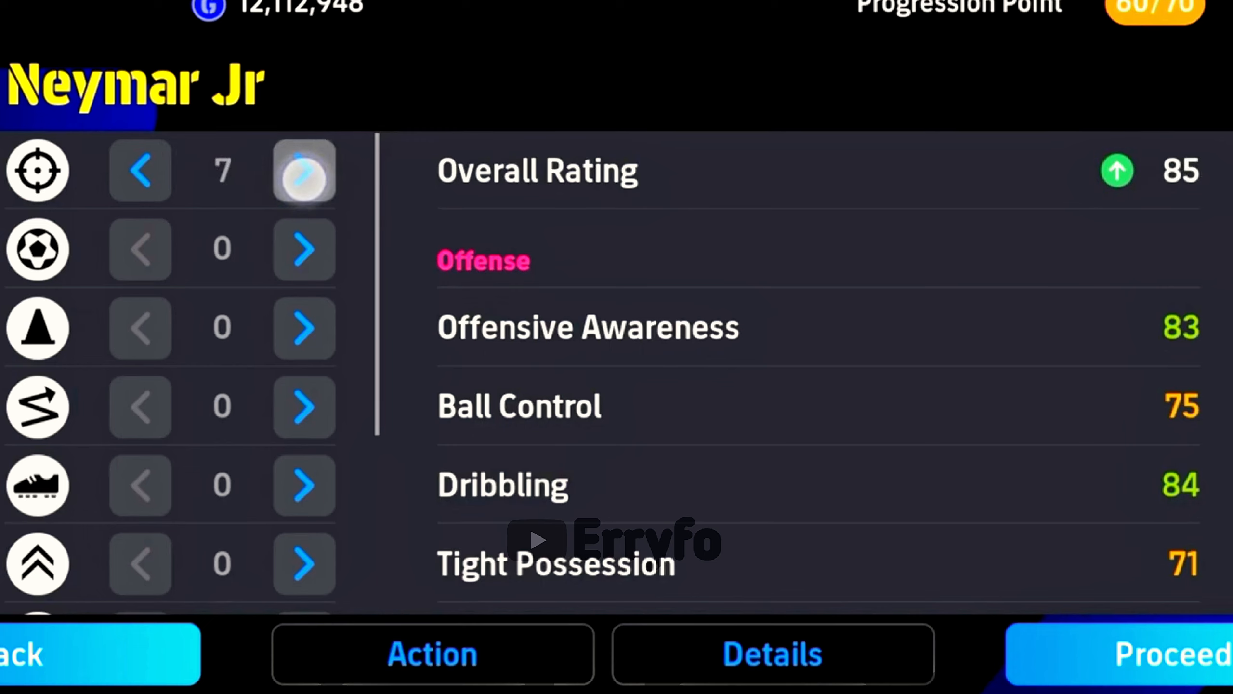
pyautogui.click(304, 171)
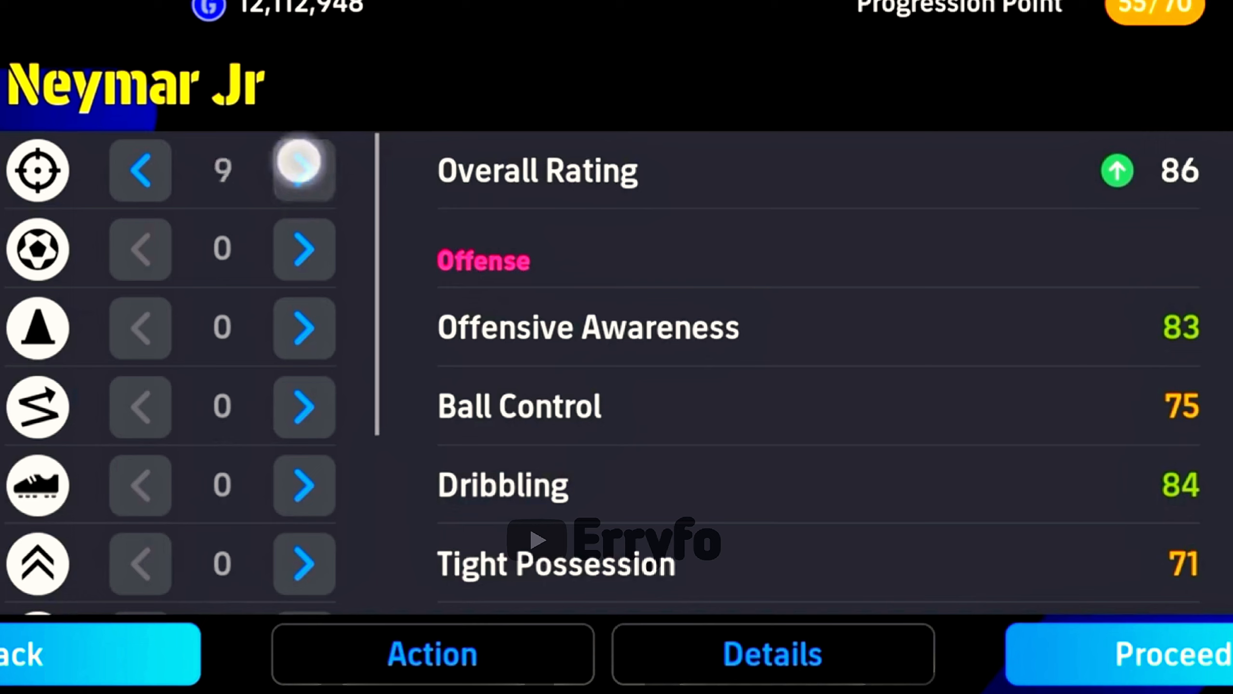
pyautogui.click(304, 171)
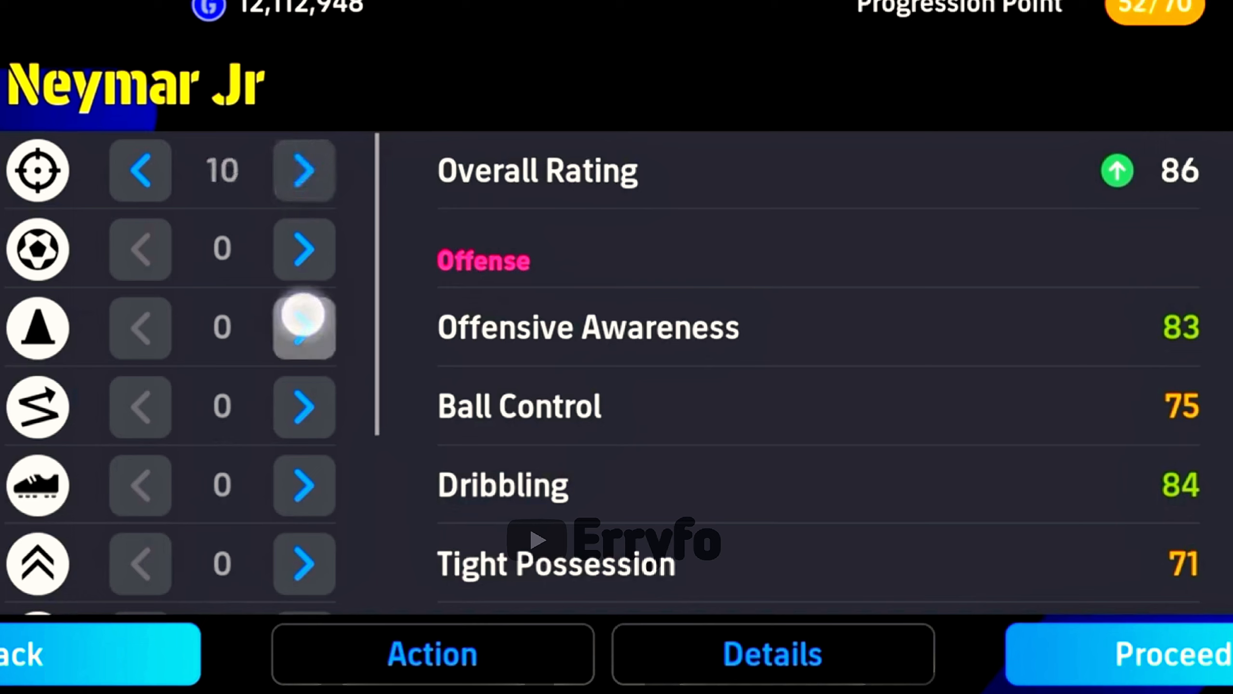
# - Raise the Dribbling category to 8 progression points
pyautogui.click(304, 327)
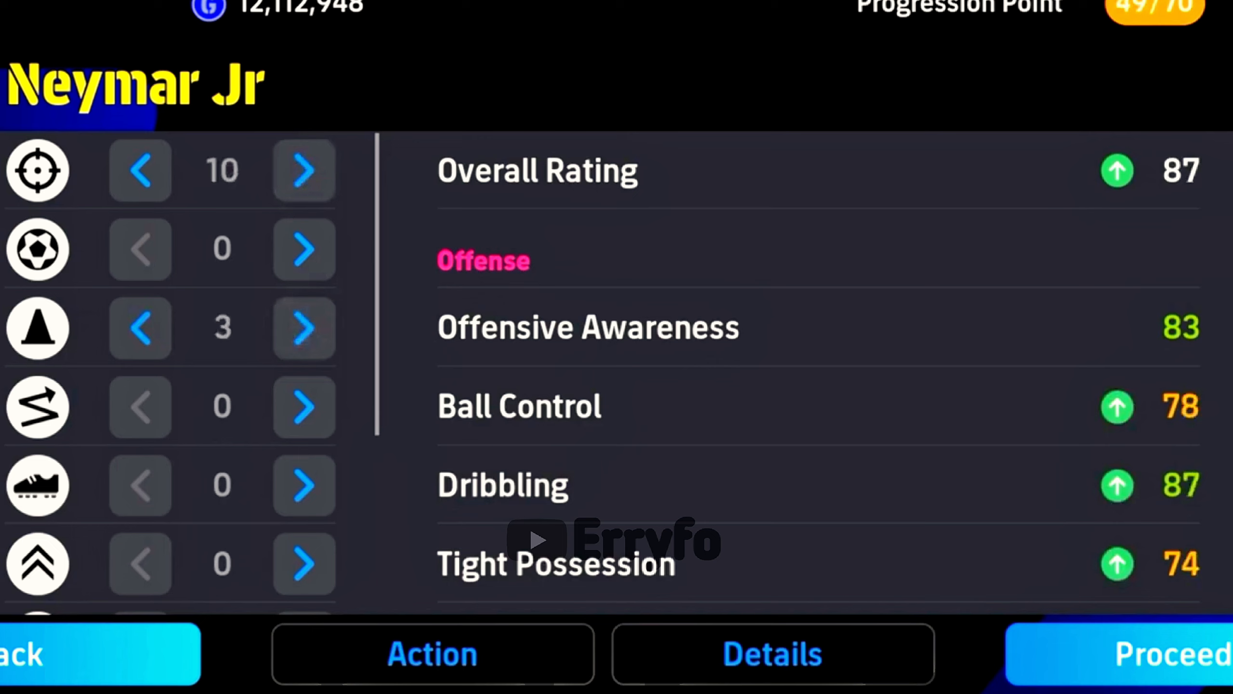
pyautogui.click(303, 328)
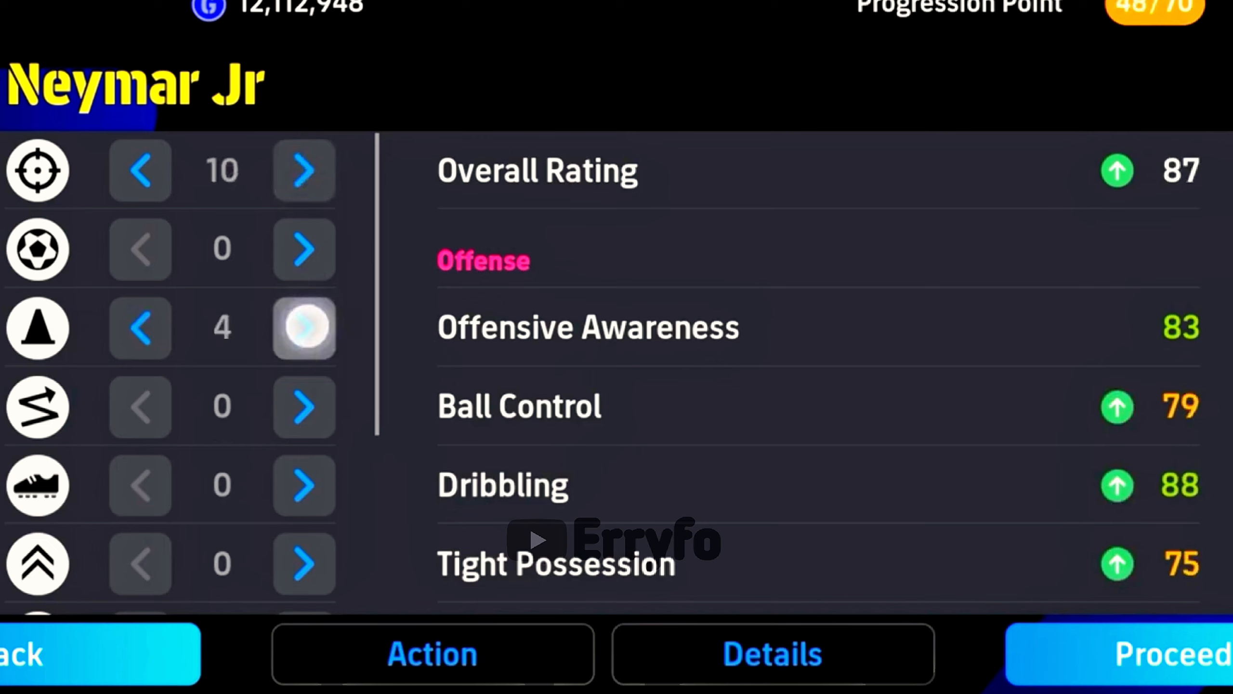
pyautogui.click(304, 328)
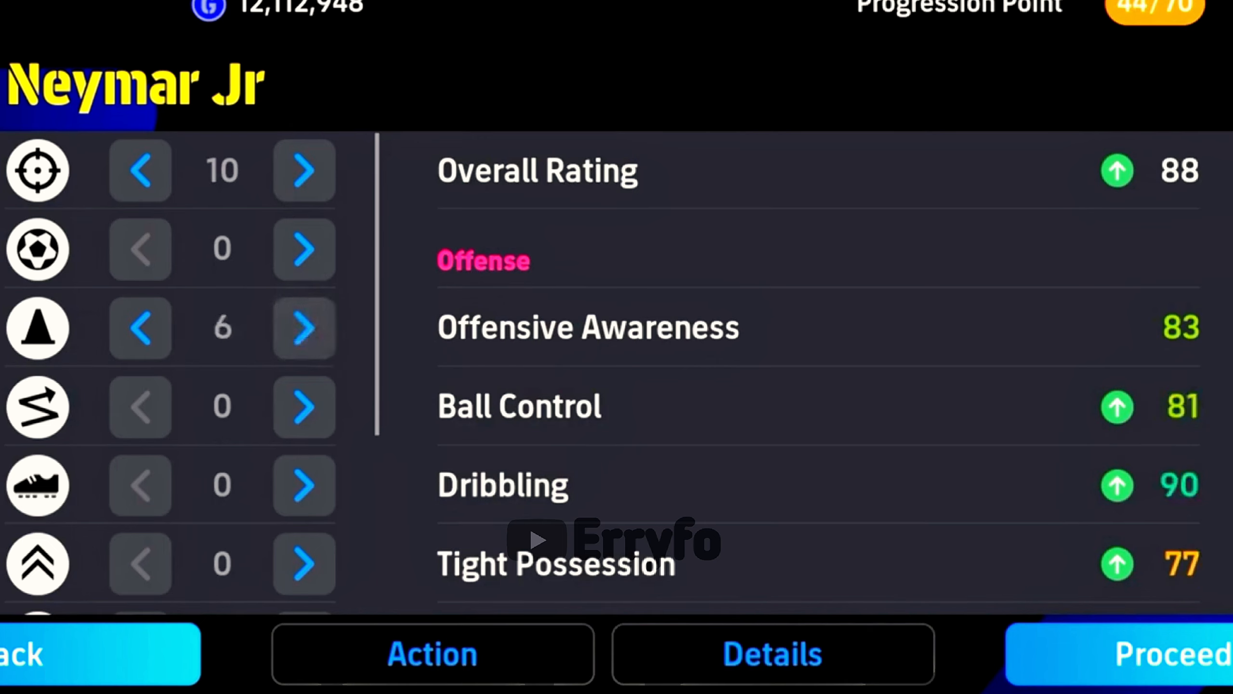
pyautogui.click(304, 328)
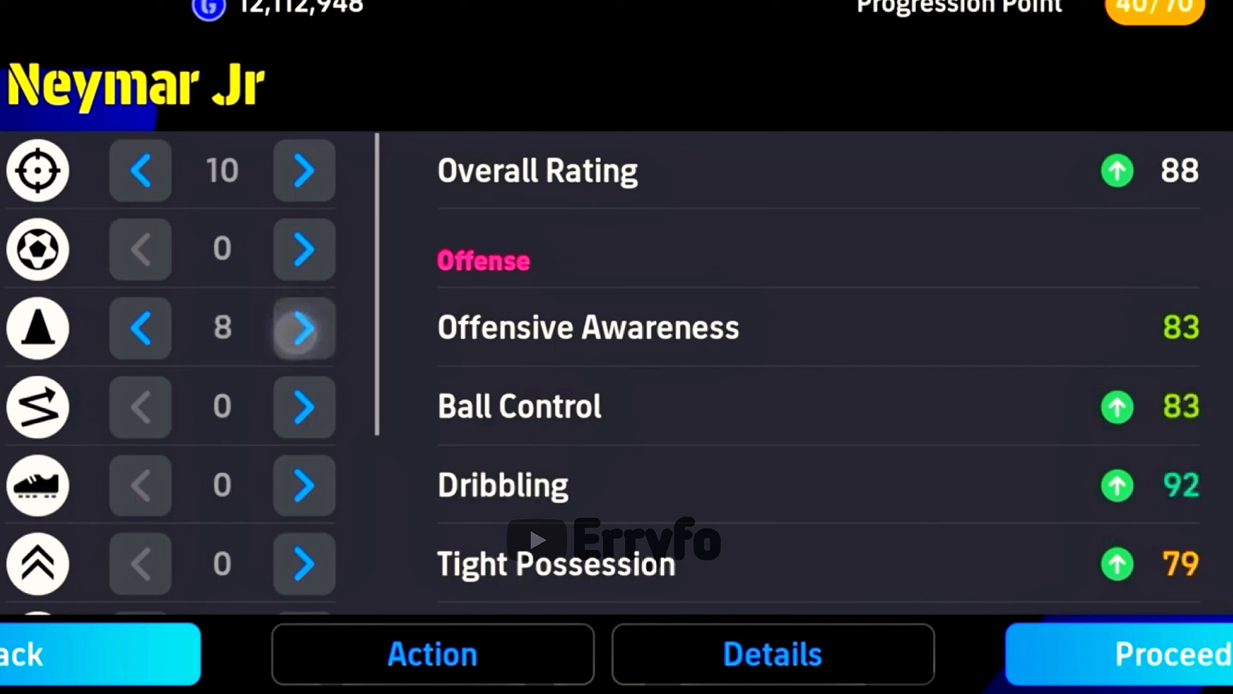
# - Raise the Dexterity category to 12 points, lifting Offensive Awareness to 95 and overall rating to 93
pyautogui.click(302, 406)
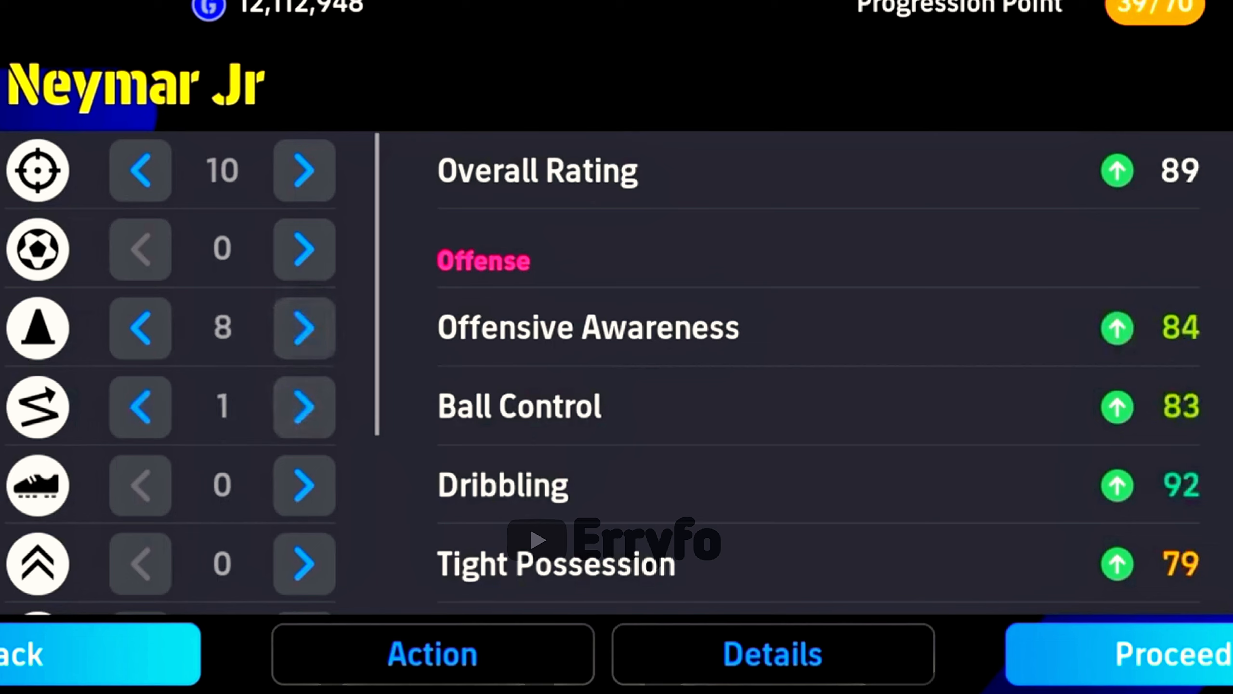
pyautogui.click(303, 406)
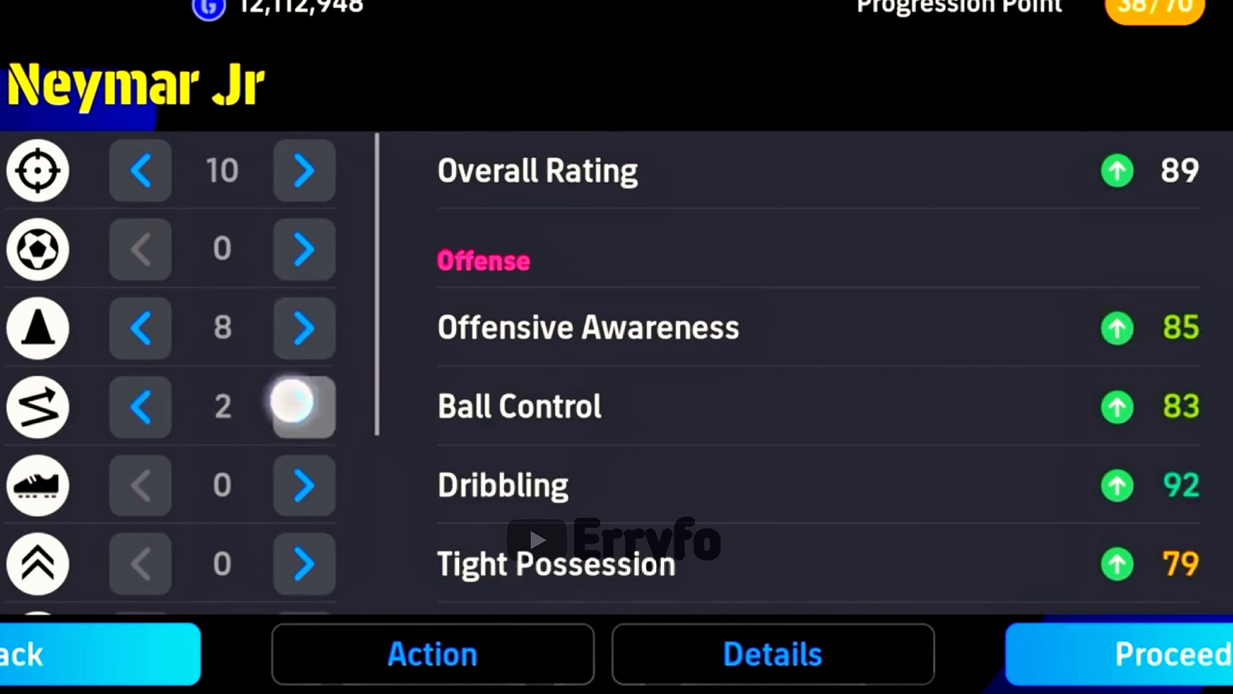
pyautogui.click(303, 406)
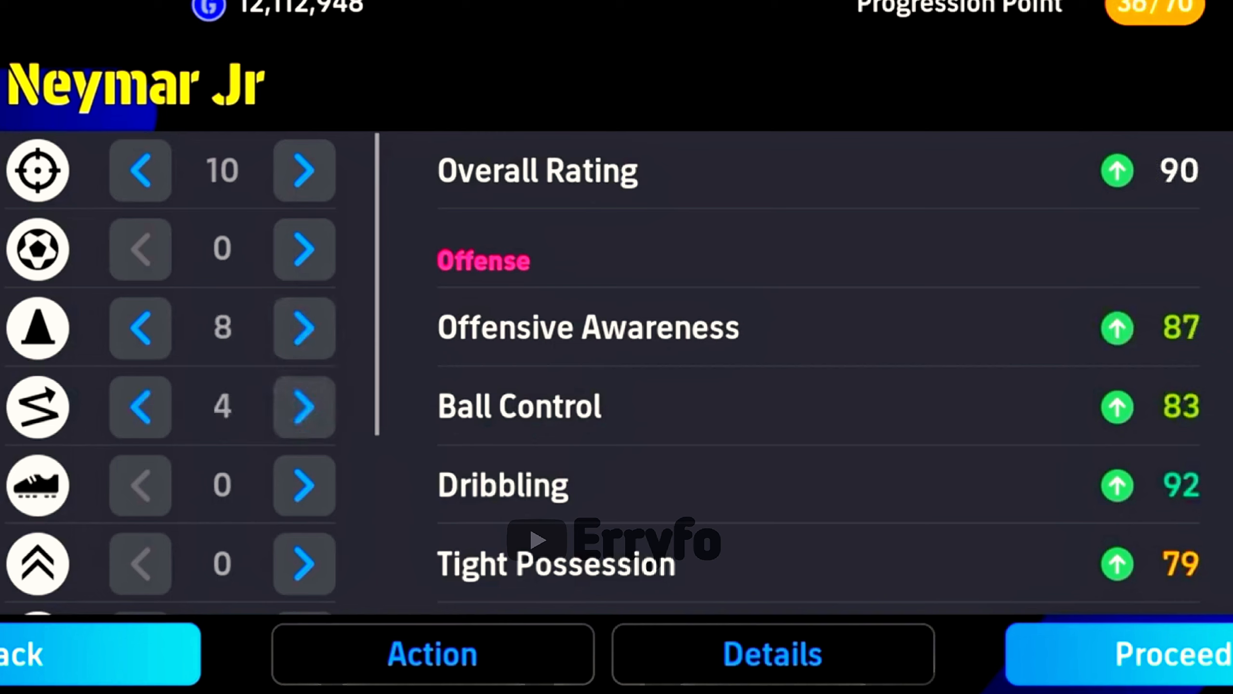
pyautogui.click(304, 406)
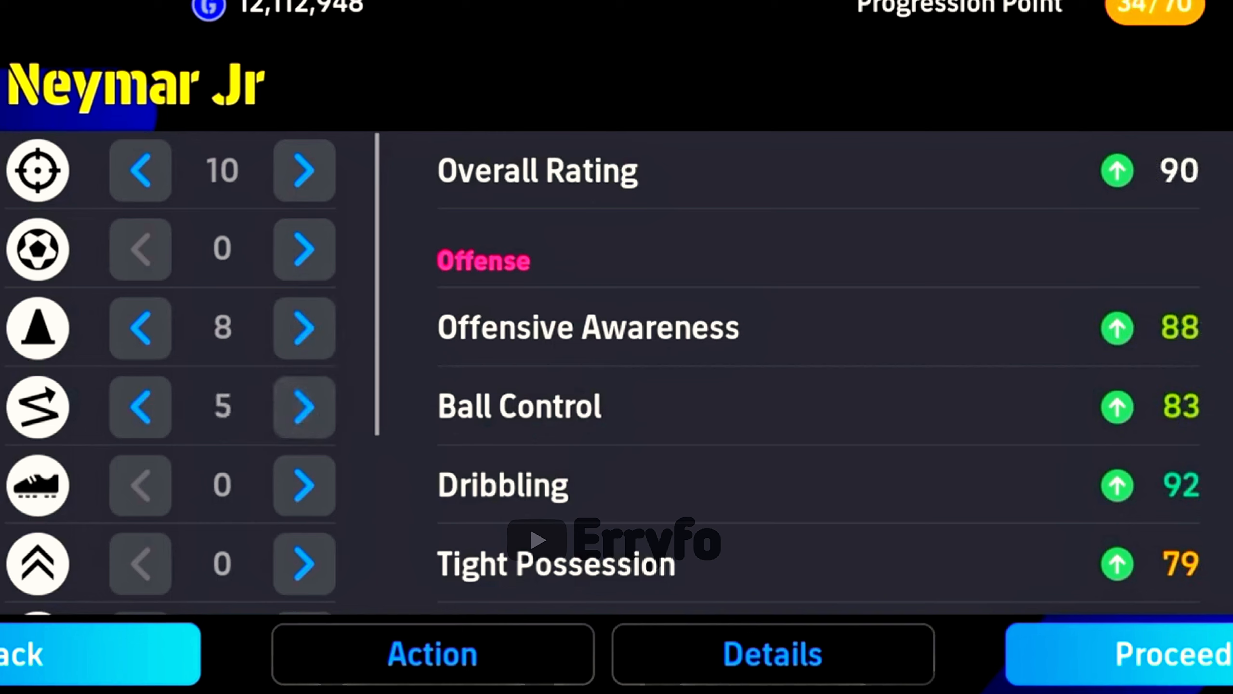
pyautogui.click(304, 406)
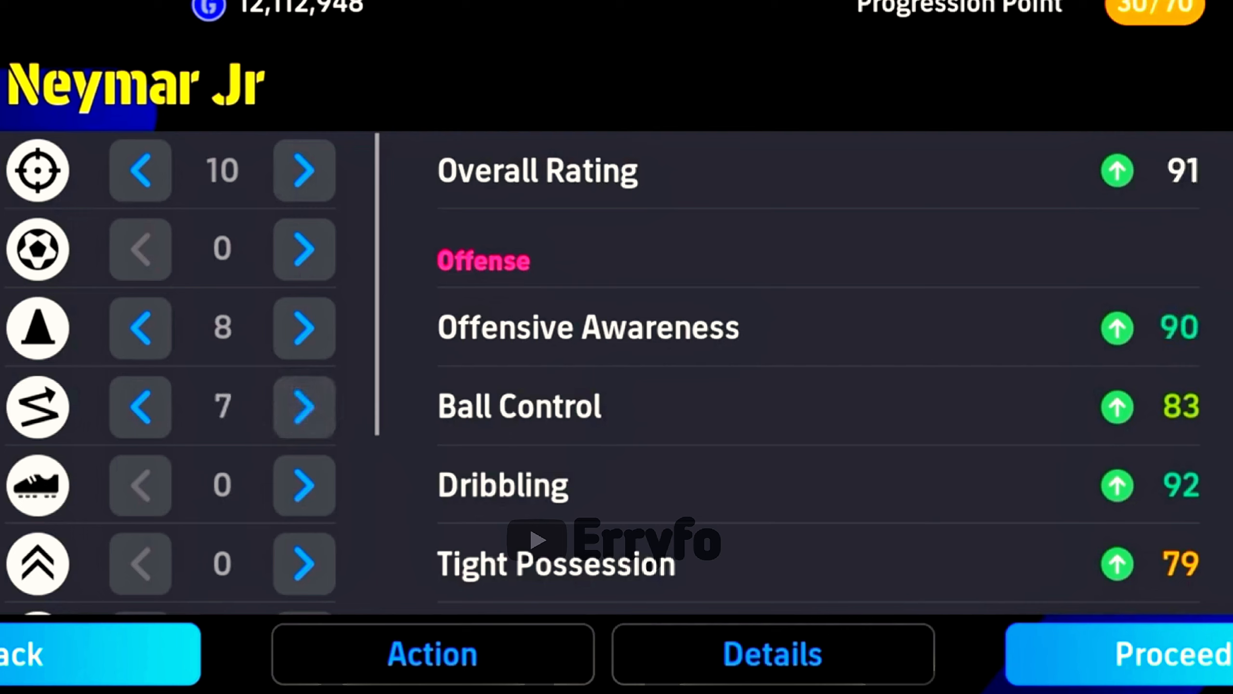
pyautogui.click(303, 407)
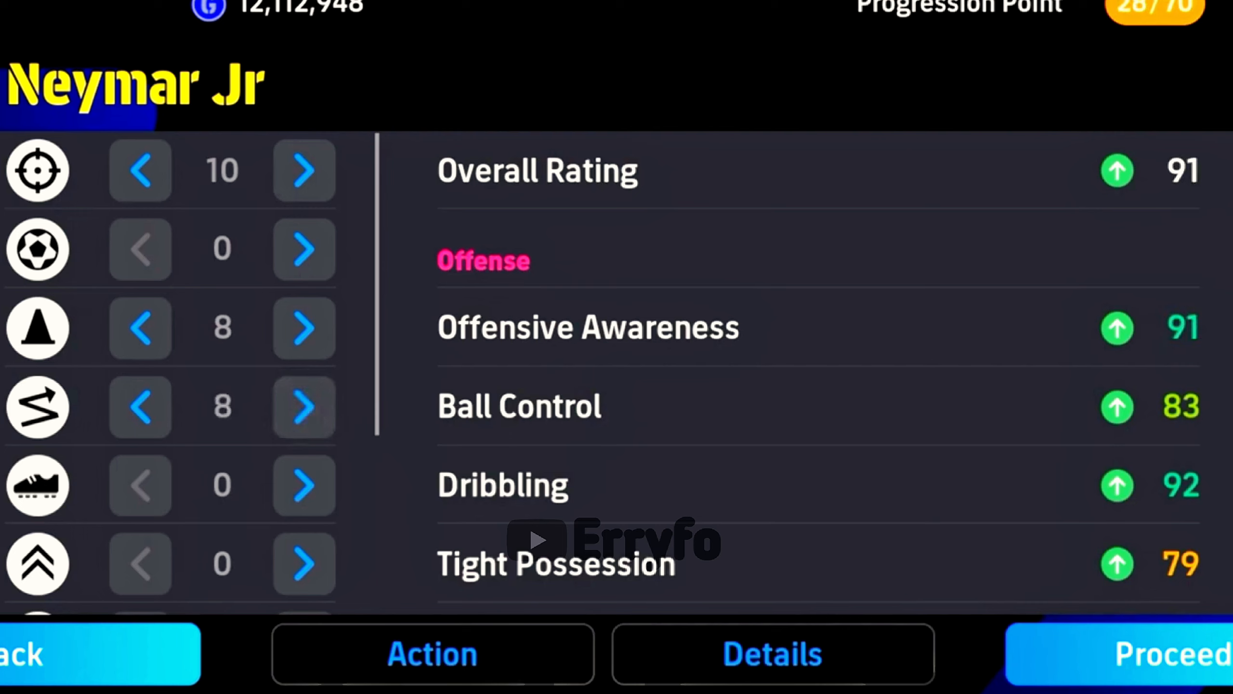
pyautogui.click(304, 407)
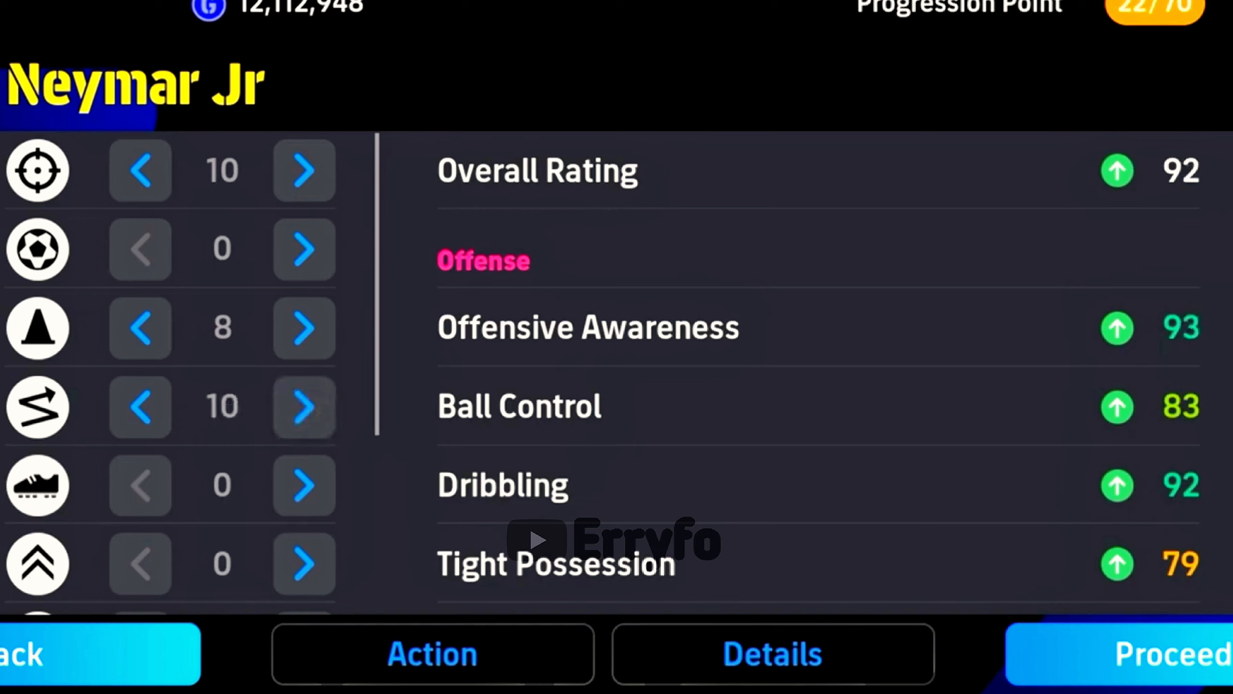
pyautogui.click(304, 406)
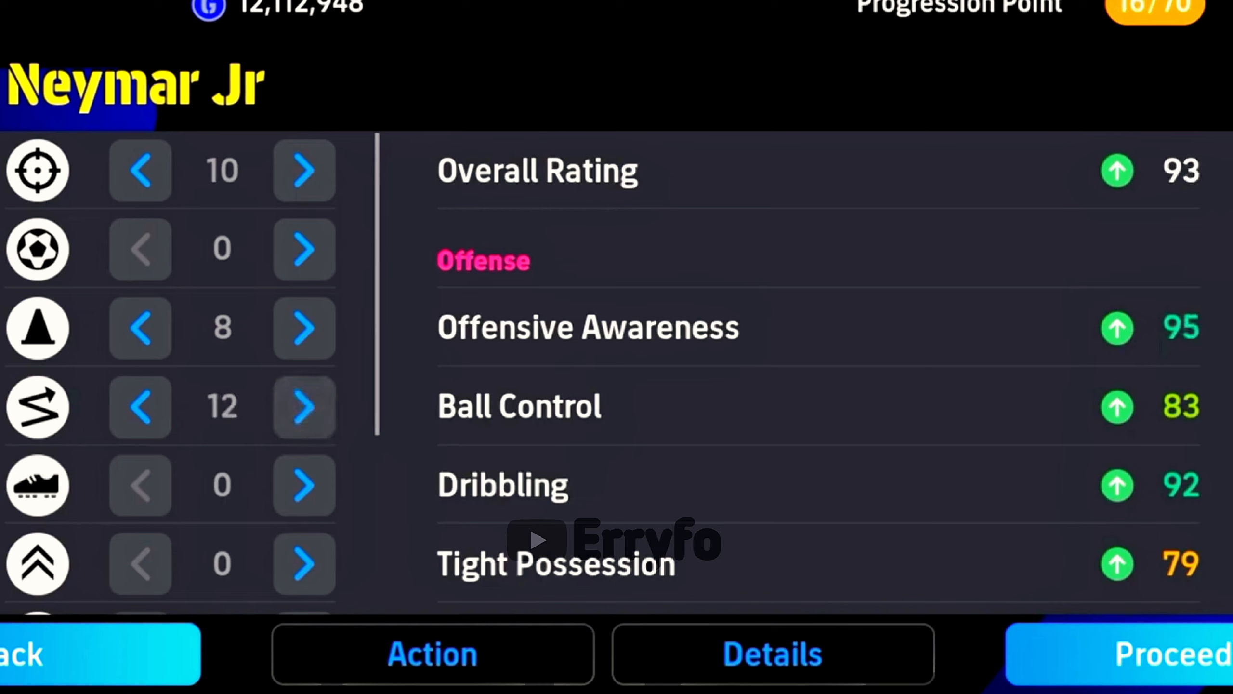
# - Put 8 points into Lower Body Strength and 4 into Aerial Strength, reaching overall 96
pyautogui.click(303, 483)
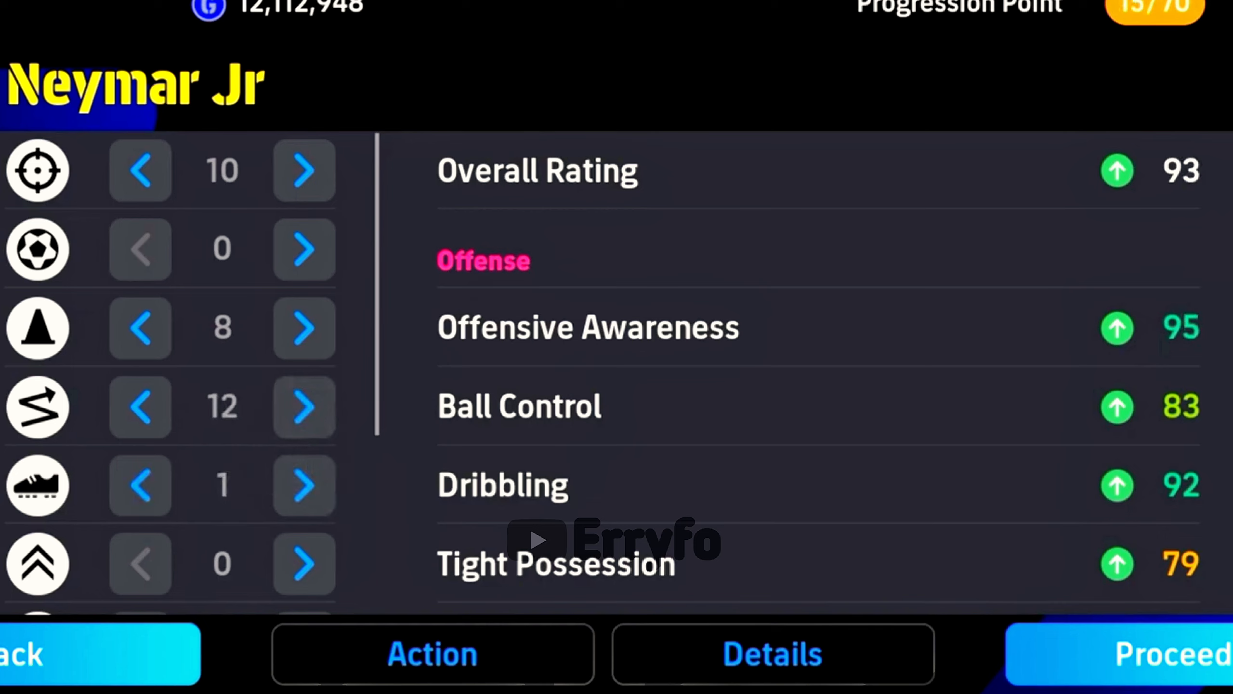
pyautogui.click(304, 485)
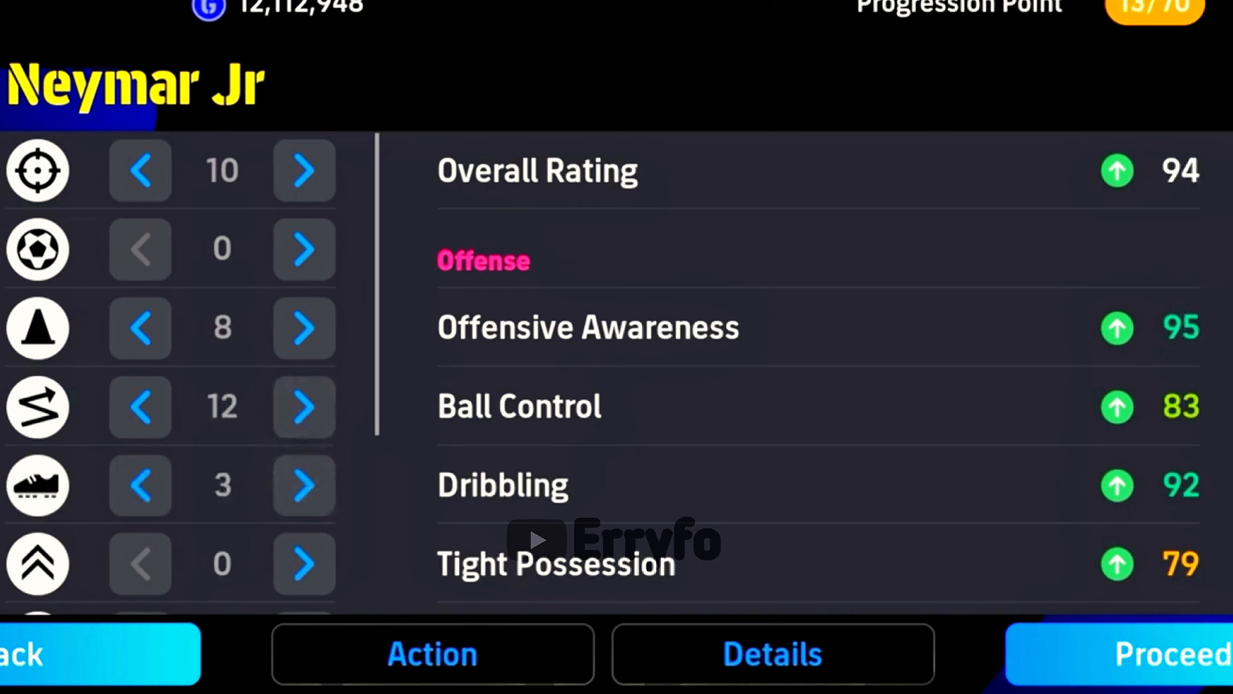
pyautogui.click(303, 485)
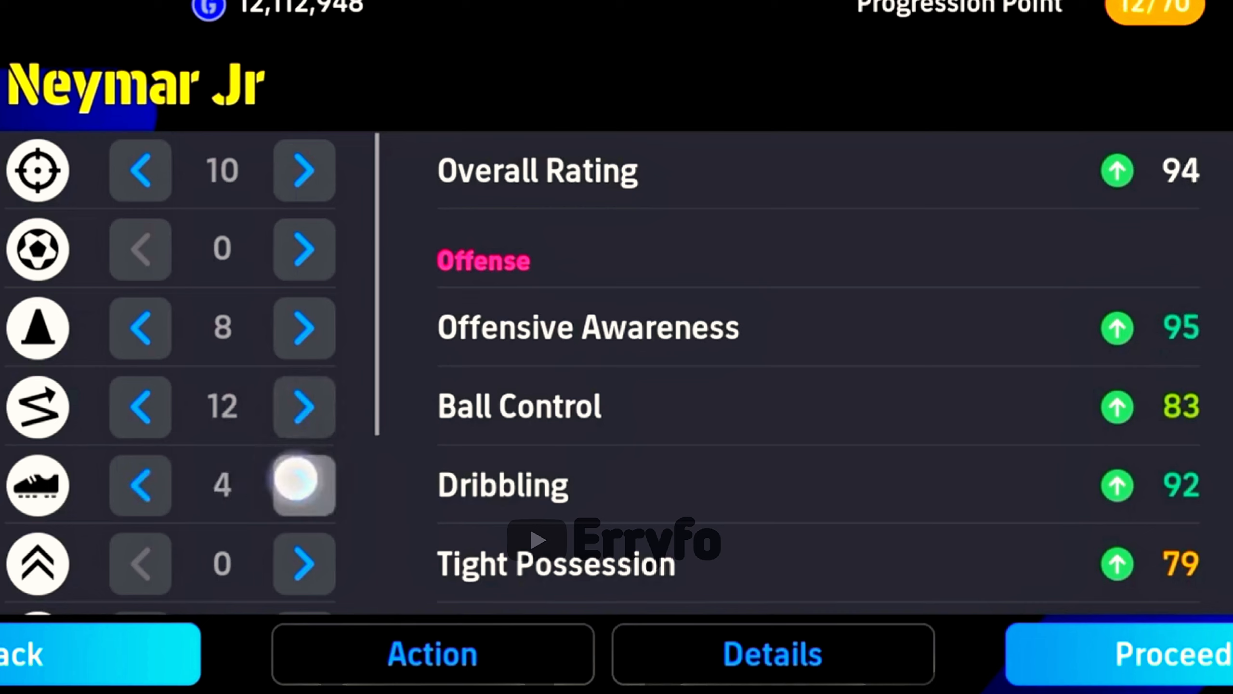
pyautogui.click(303, 485)
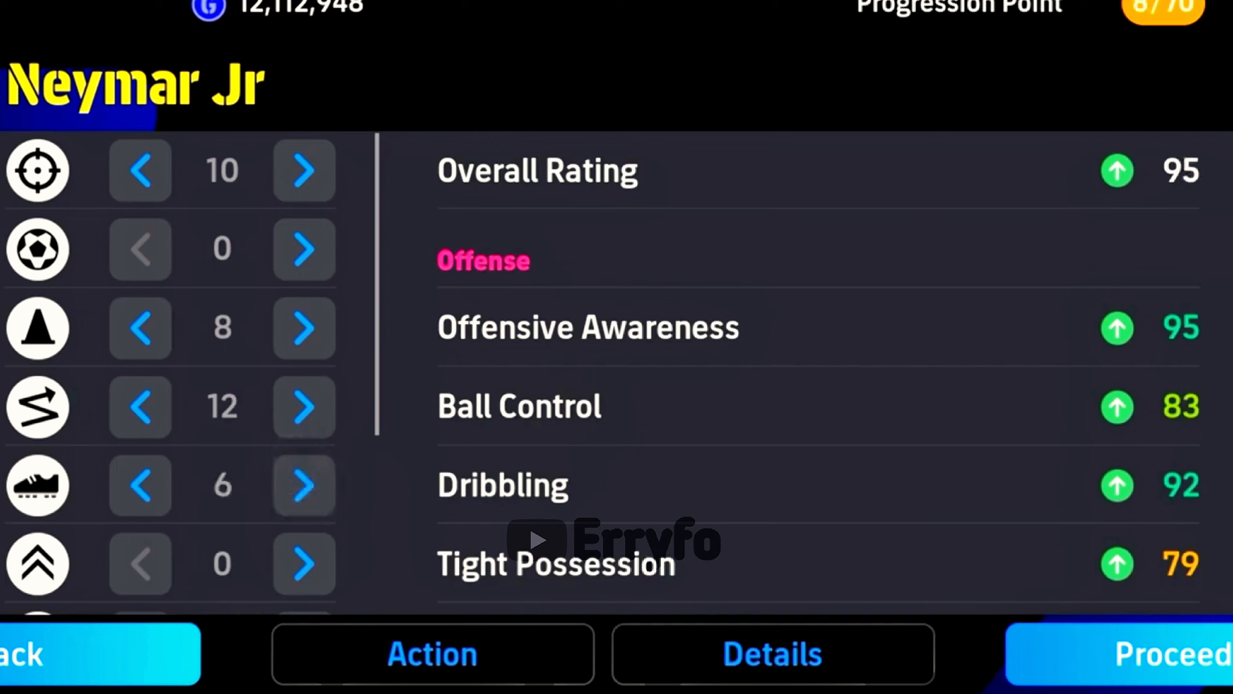
pyautogui.click(303, 485)
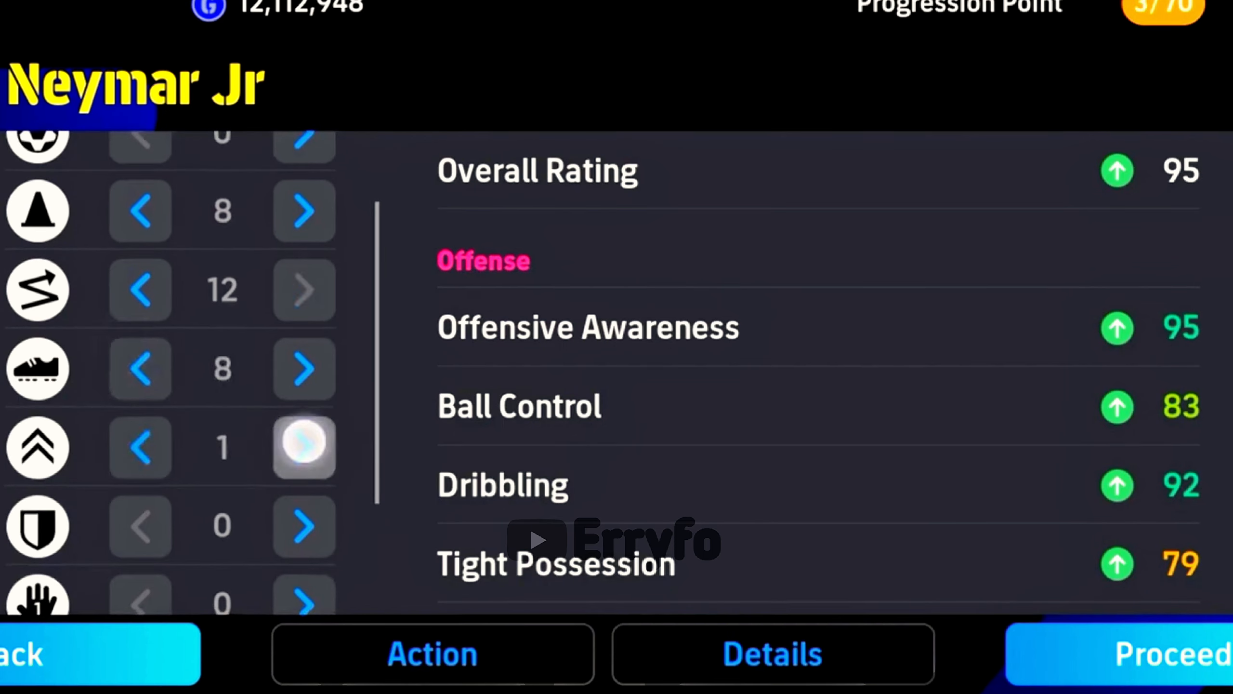
pyautogui.click(303, 446)
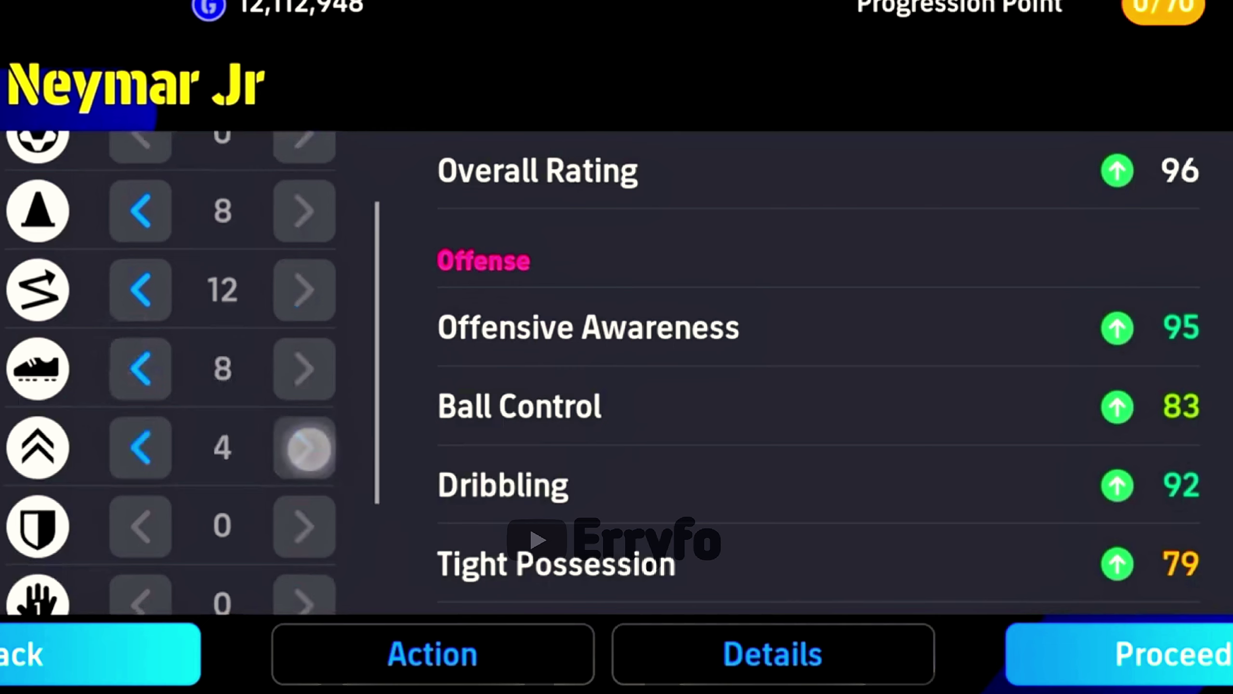